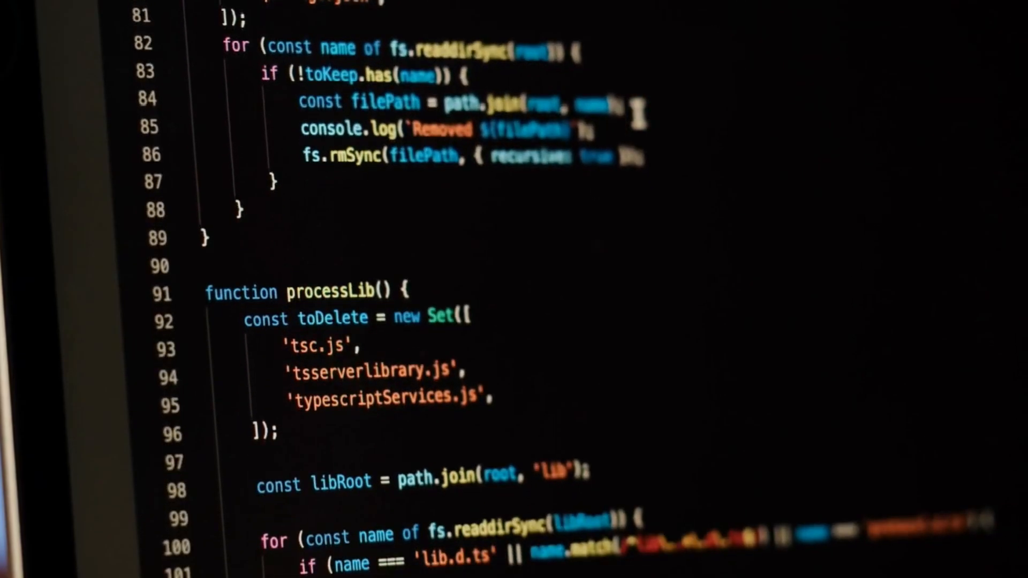
{"action": "scroll", "scroll_direction": "down", "scroll_amount": 3}
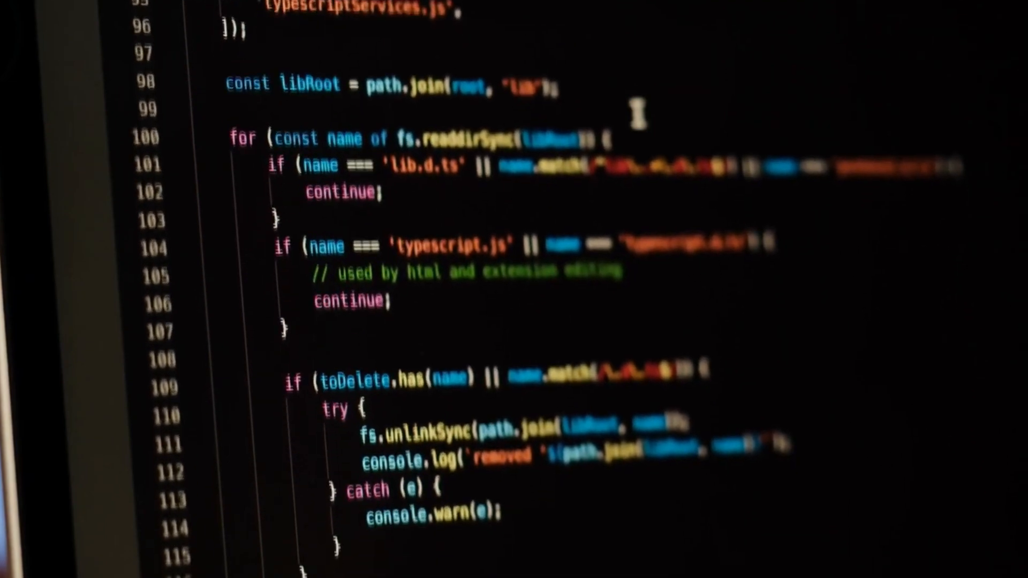
{"action": "scroll", "scroll_direction": "down", "scroll_amount": 3}
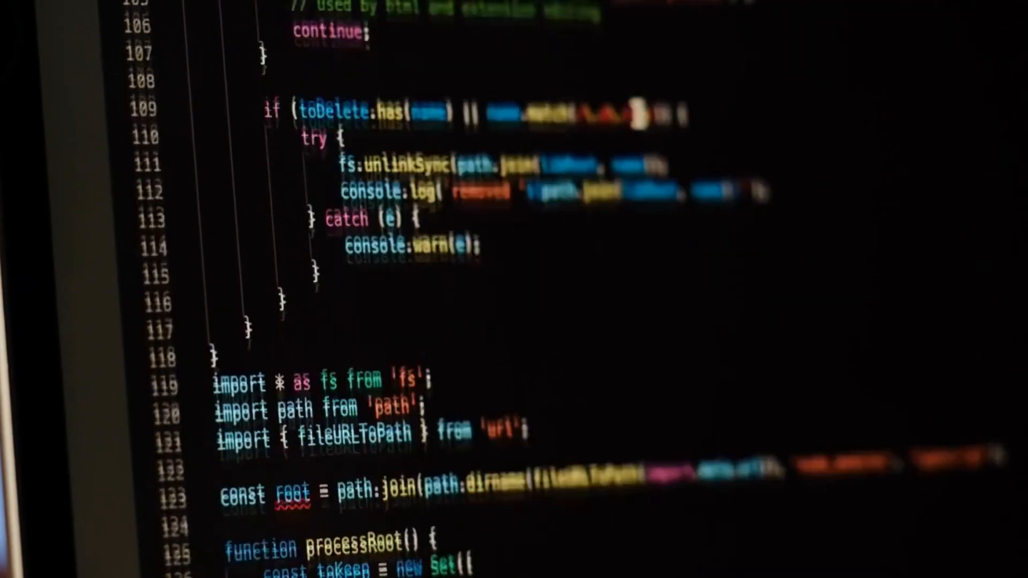
{"action": "scroll", "scroll_direction": "down", "scroll_amount": 3}
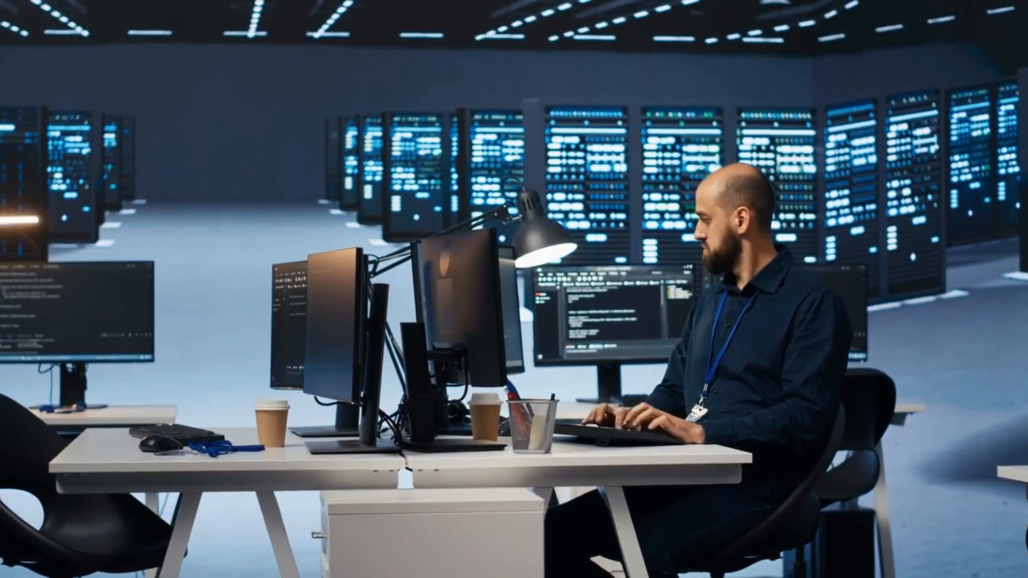
{"action": "left_click", "coordinate": [865, 319]}
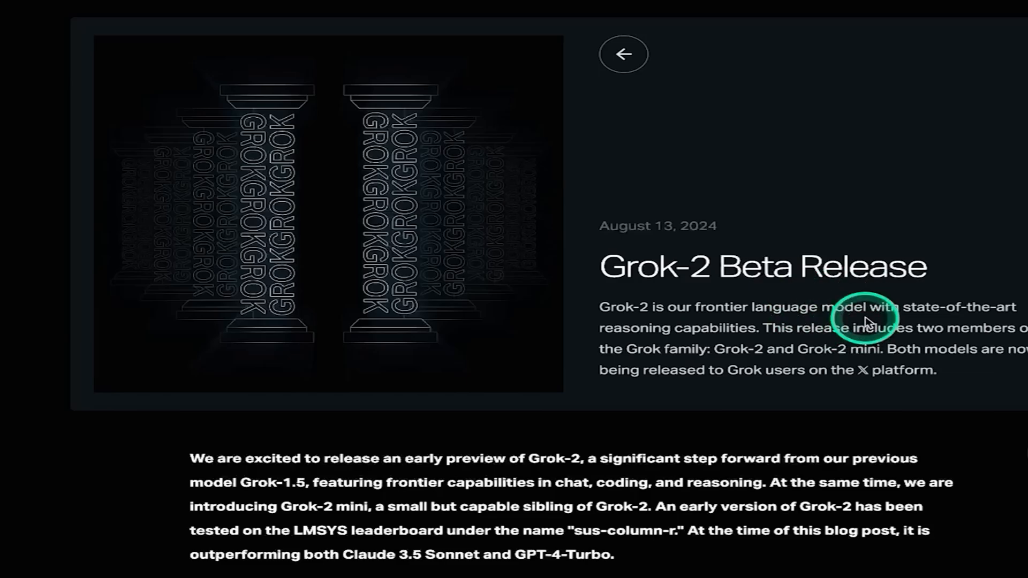